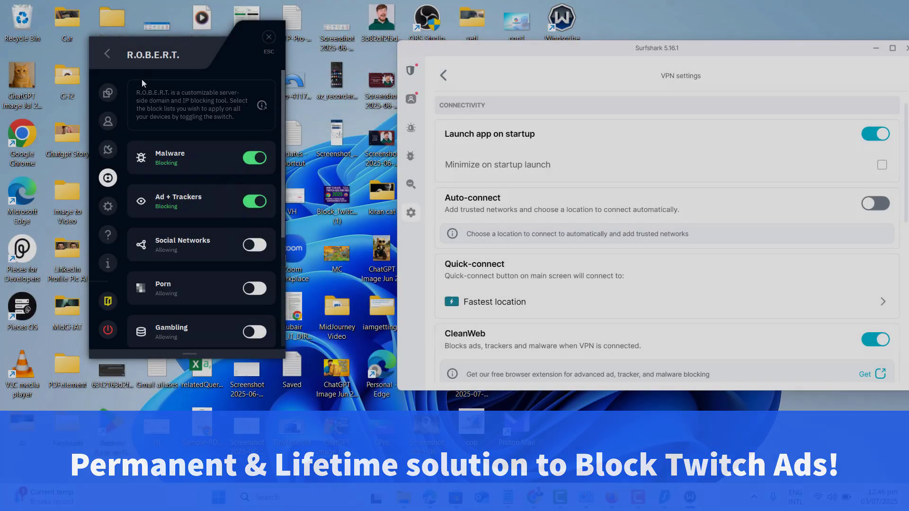
Show CleanWeb and the Windscribe extension's Blocker preferences with Ad Crusher, Social Distancing and Cookie Go Away off.
{"action": "scroll", "scroll_direction": "down", "scroll_amount": 3}
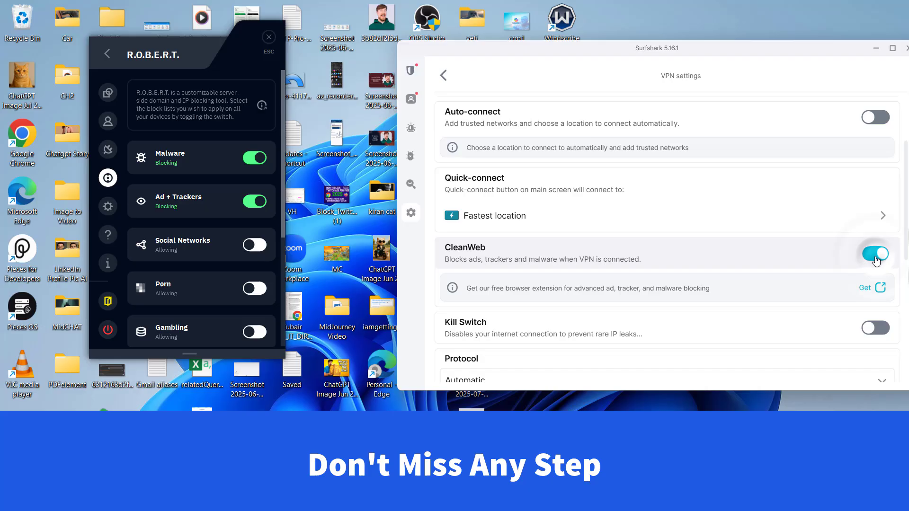
{"action": "left_click", "coordinate": [876, 254]}
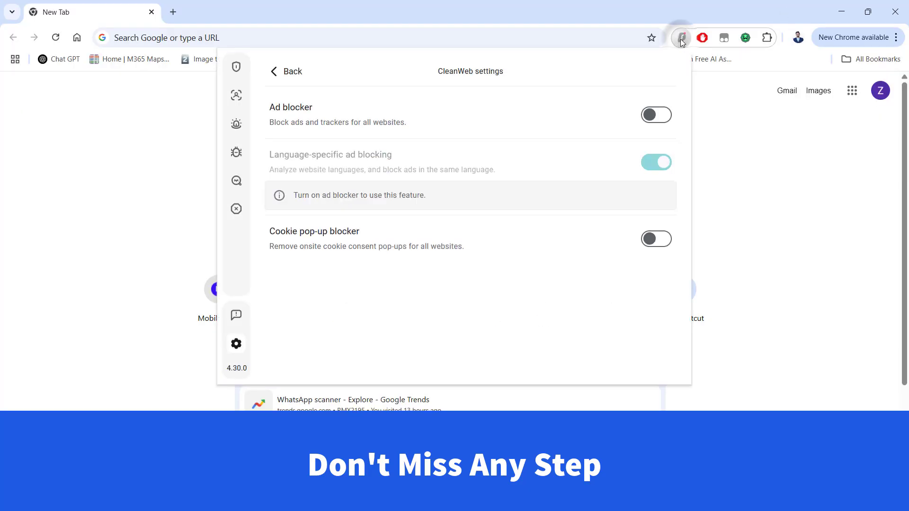
{"action": "mouse_move", "coordinate": [313, 122]}
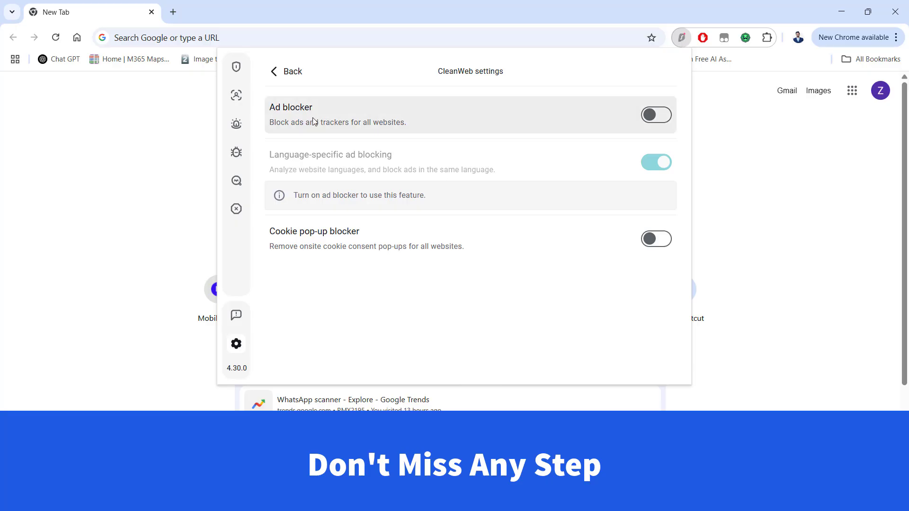
{"action": "left_click", "coordinate": [656, 115]}
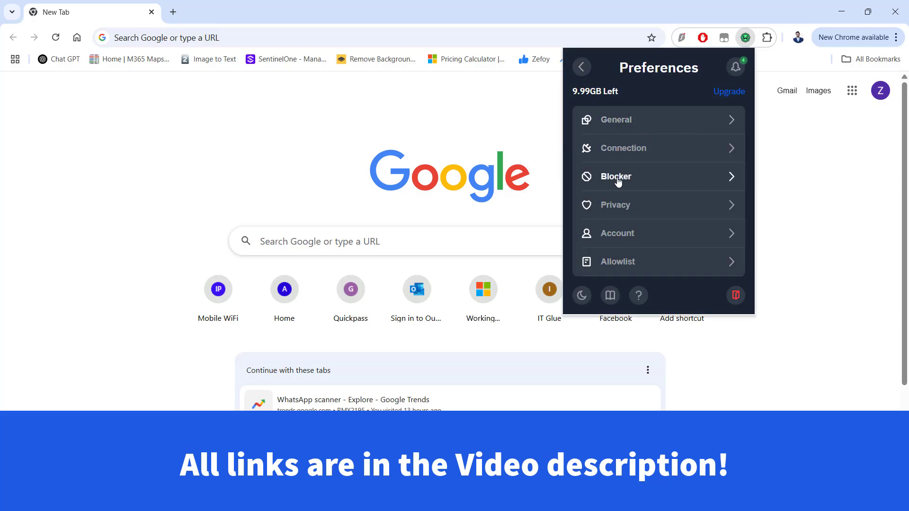
{"action": "left_click", "coordinate": [617, 177]}
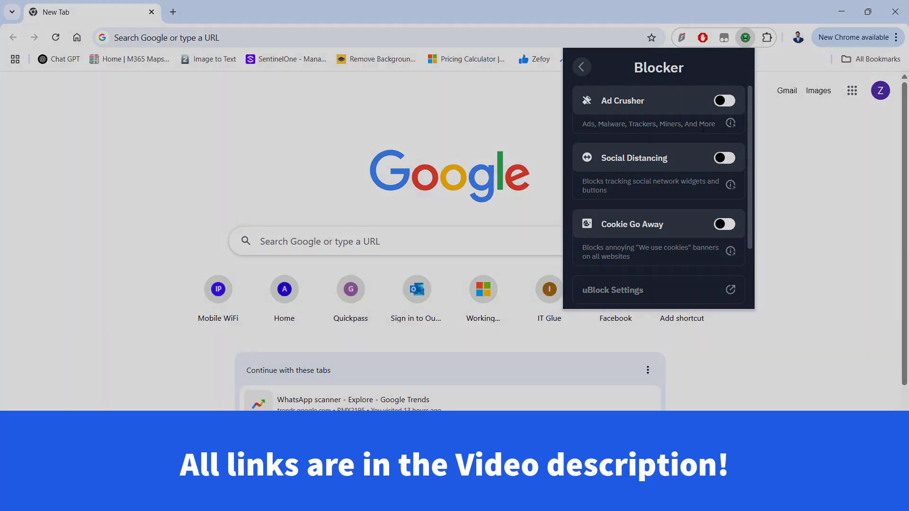
{"action": "left_click", "coordinate": [725, 100]}
{"action": "type", "text": "surfshark.com"}
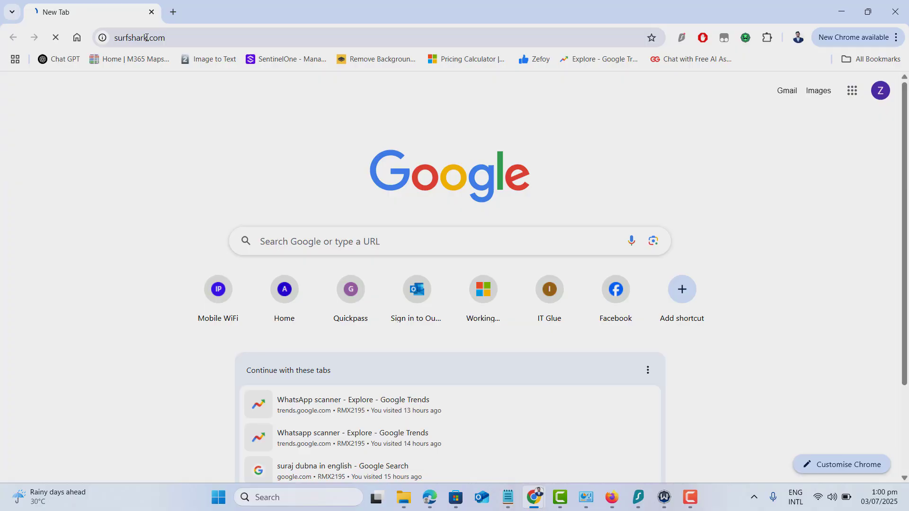
Reach surfshark.com's Download page and start the Surfshark app download for this computer.
{"action": "key", "text": "Enter"}
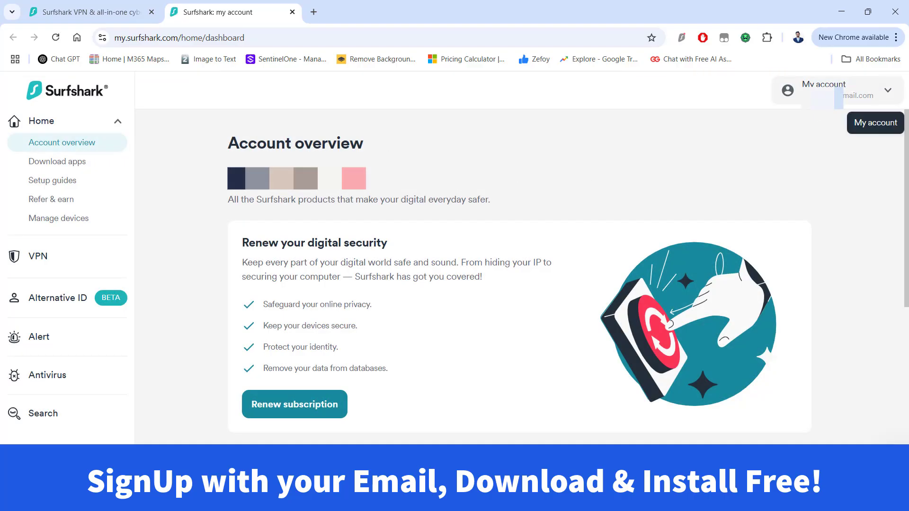
{"action": "left_click", "coordinate": [87, 12]}
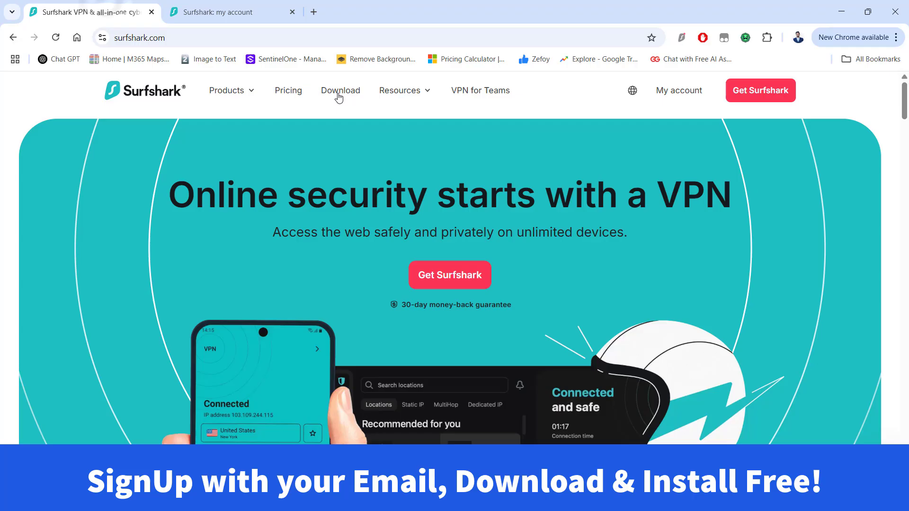
{"action": "left_click", "coordinate": [340, 91]}
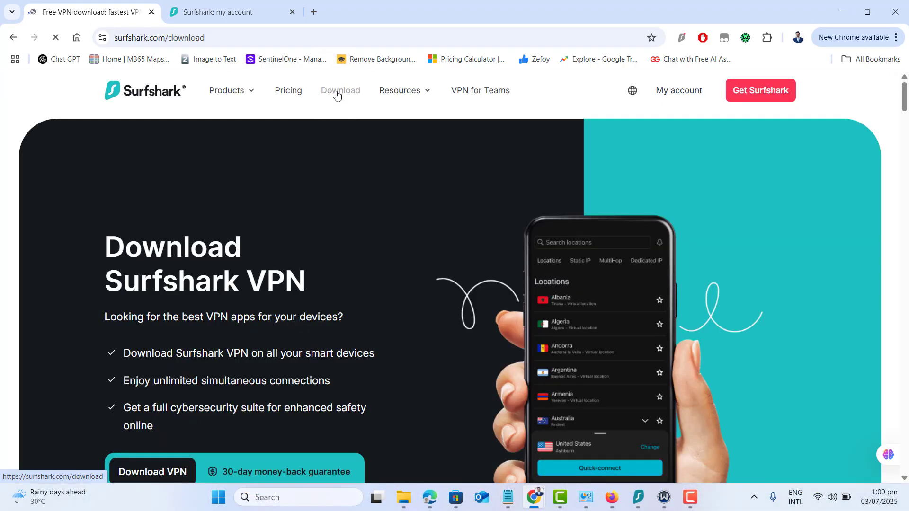
{"action": "left_click", "coordinate": [340, 91]}
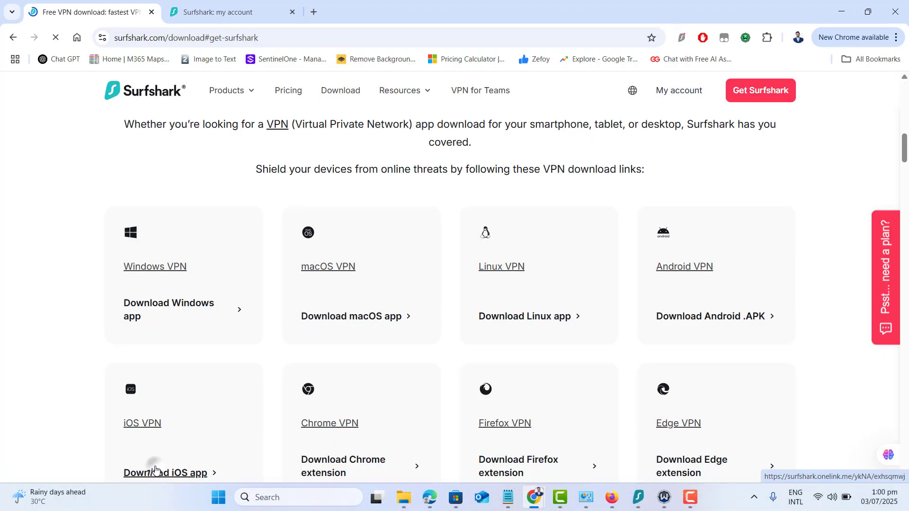
{"action": "left_click", "coordinate": [169, 309]}
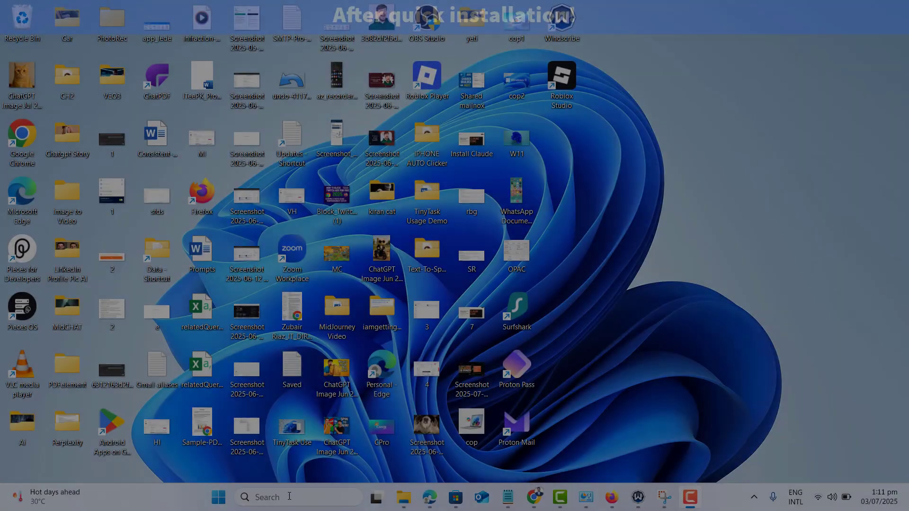
Launch Surfshark from Windows search and switch on CleanWeb in its VPN settings.
{"action": "type", "text": "surfshark"}
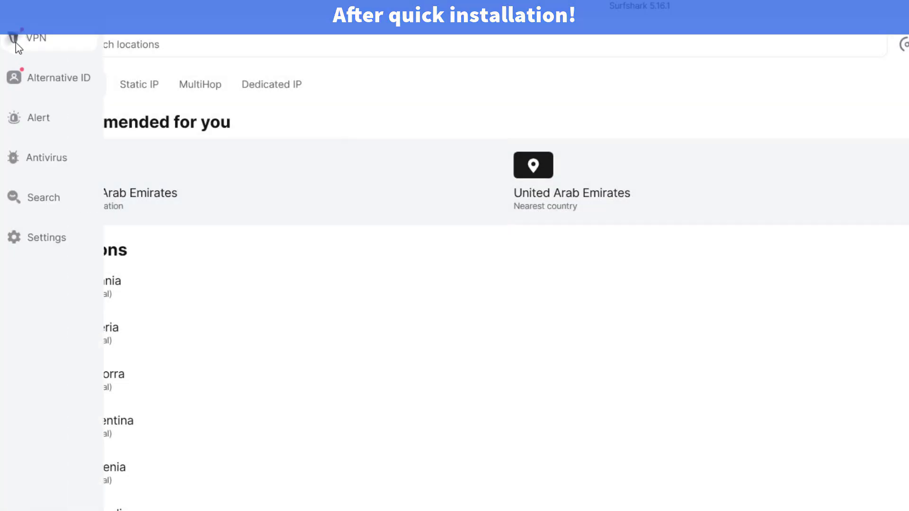
{"action": "left_click", "coordinate": [46, 237]}
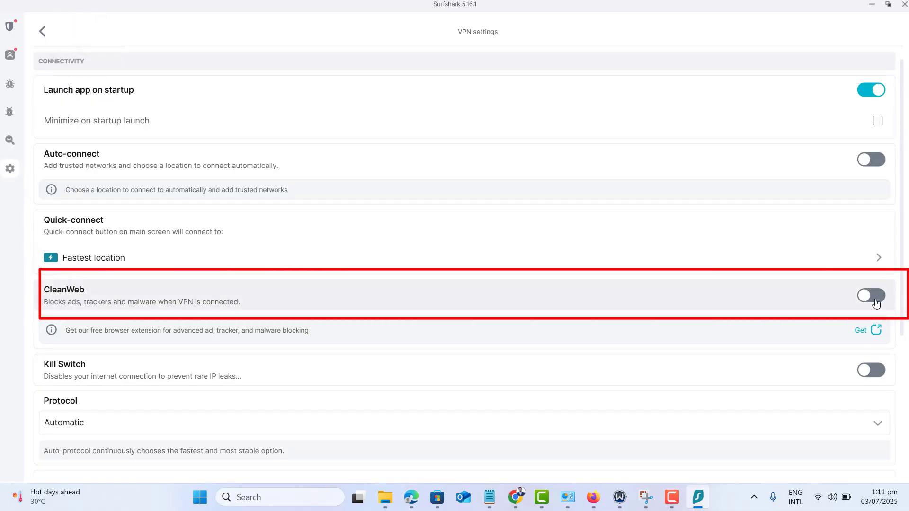
{"action": "left_click", "coordinate": [872, 296]}
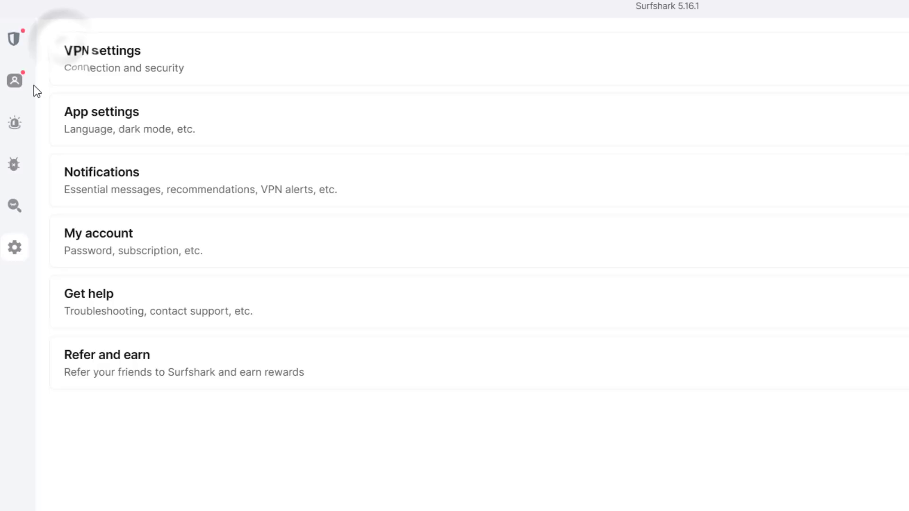
Search Surfshark's VPN locations for Germany, the Netherlands and USA.
{"action": "left_click", "coordinate": [15, 37]}
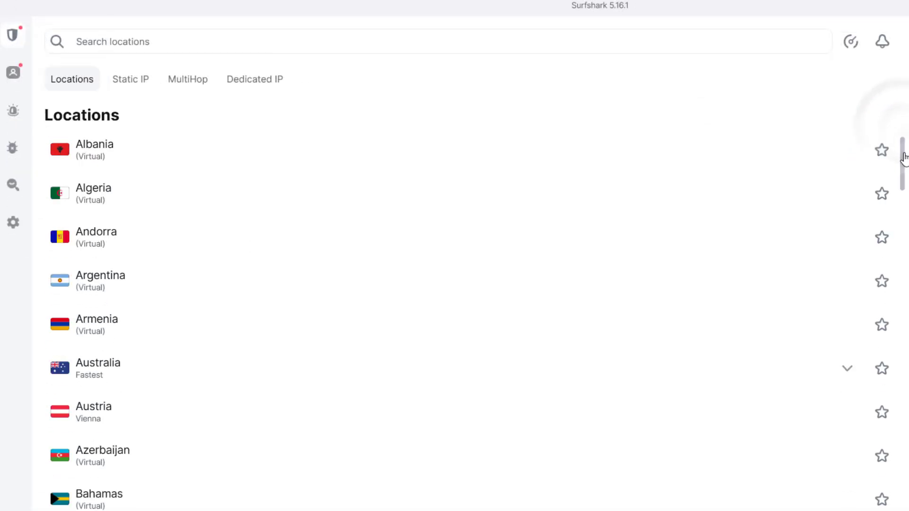
{"action": "scroll", "scroll_direction": "down", "scroll_amount": 3}
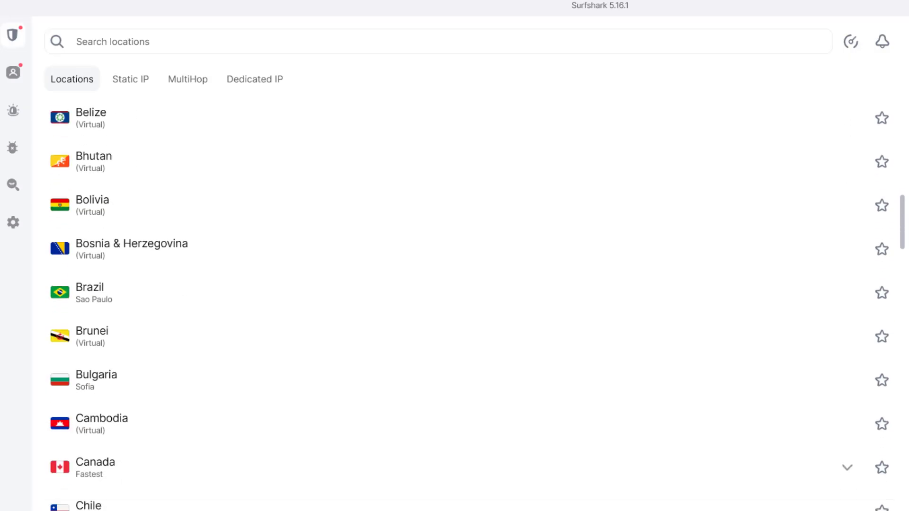
{"action": "scroll", "scroll_direction": "down", "scroll_amount": 3}
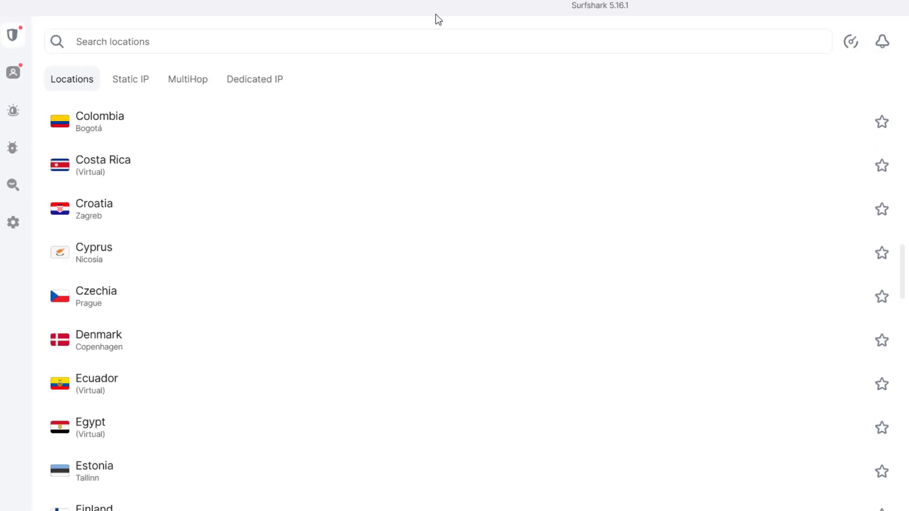
{"action": "type", "text": "germany"}
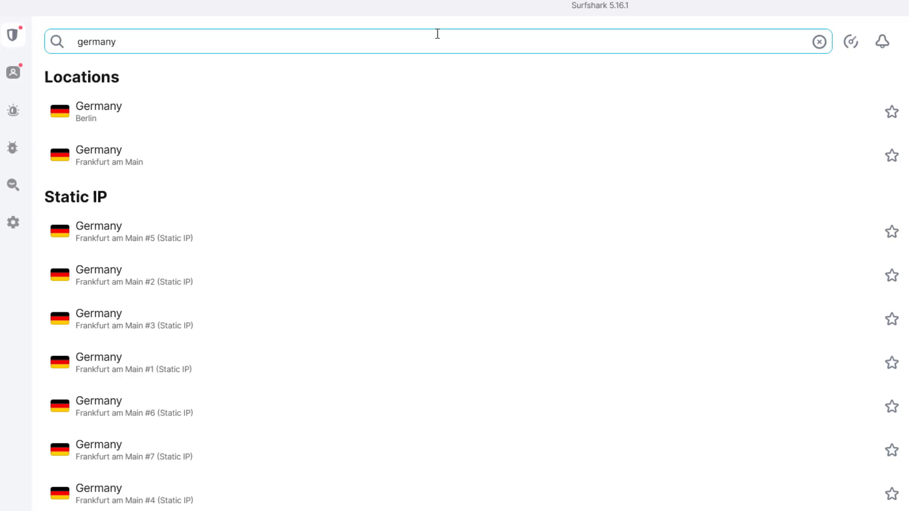
{"action": "type", "text": "netherla"}
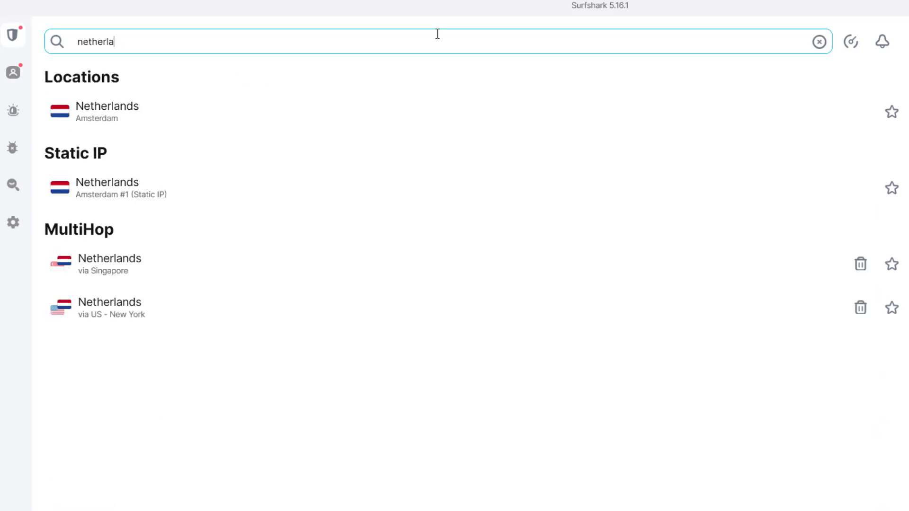
{"action": "type", "text": "USA"}
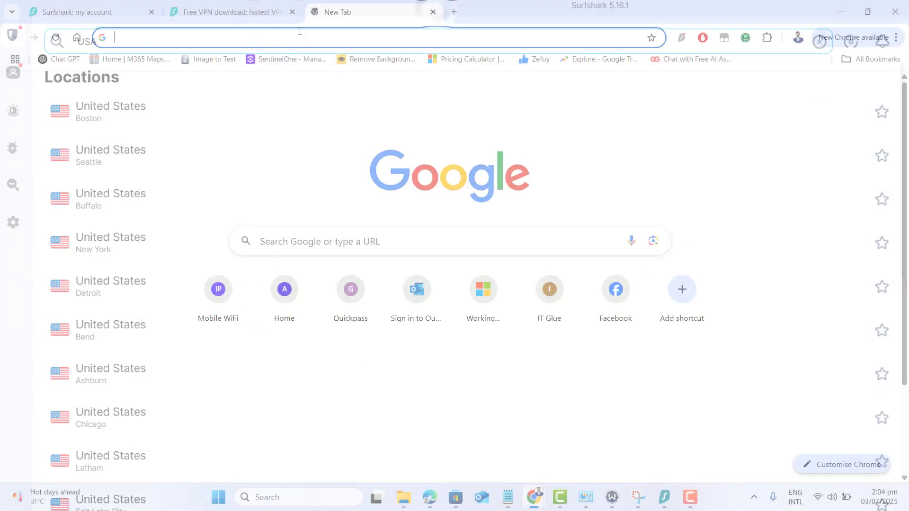
Find 'surfshark for chrome' and start the Surfshark Chrome extension download.
{"action": "type", "text": "surfshark for"}
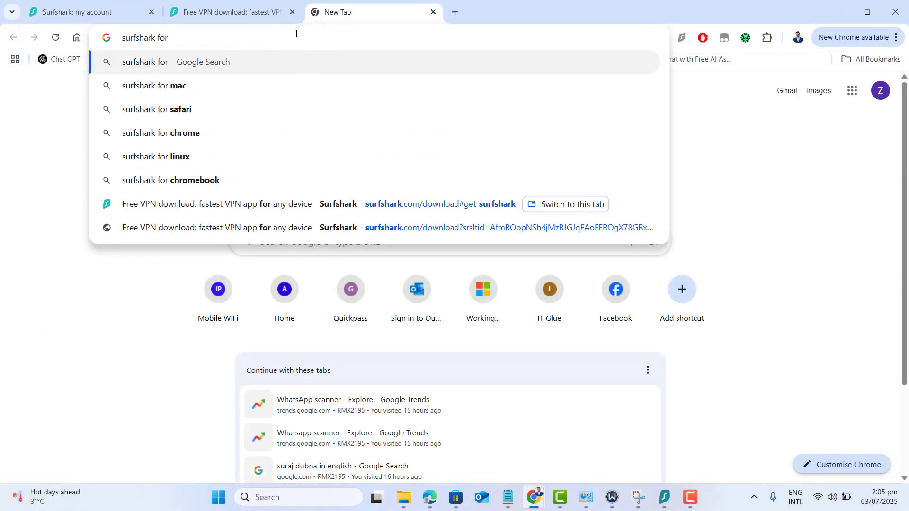
{"action": "left_click", "coordinate": [169, 133]}
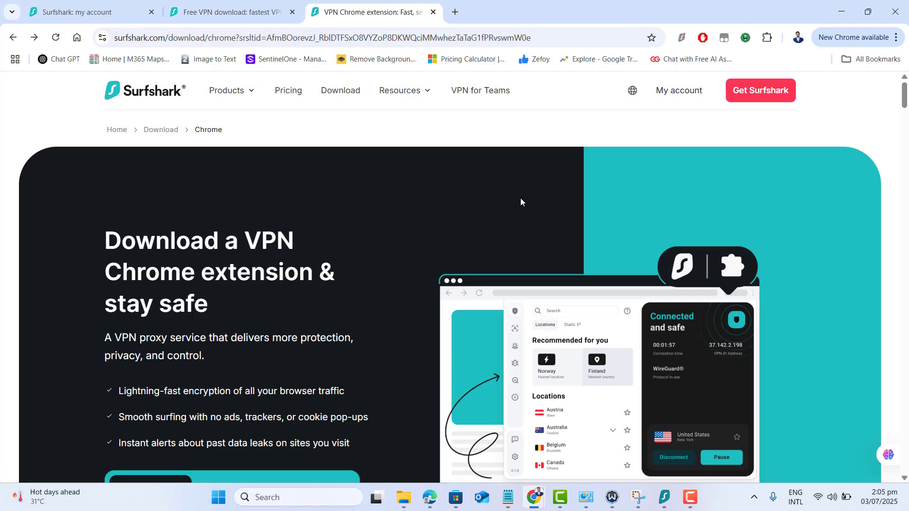
{"action": "scroll", "scroll_direction": "down", "scroll_amount": 3}
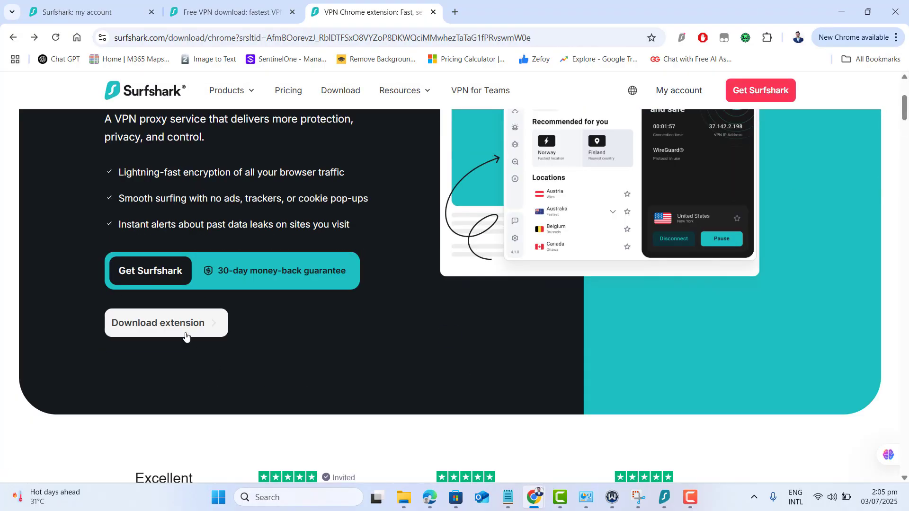
{"action": "left_click", "coordinate": [681, 38]}
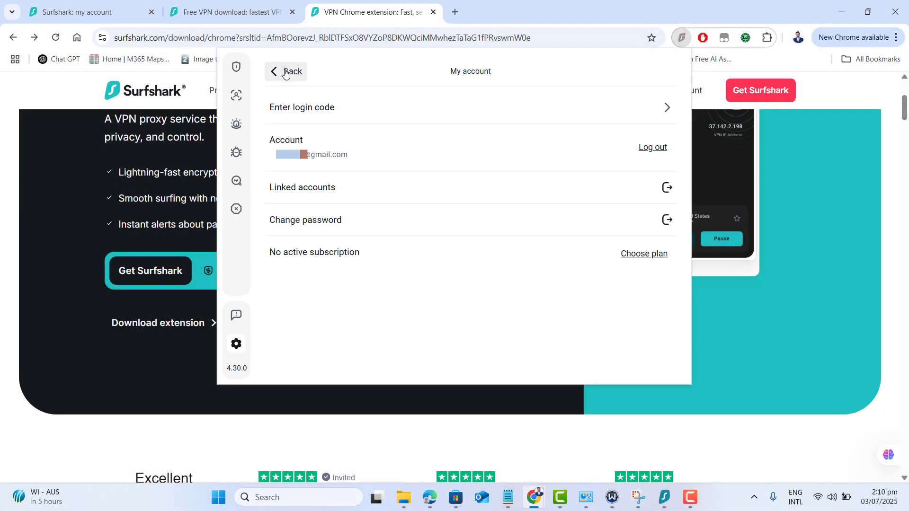
In the Surfshark extension, toggle the ad blocker and choose Switzerland – Zurich as the connect location.
{"action": "left_click", "coordinate": [285, 72]}
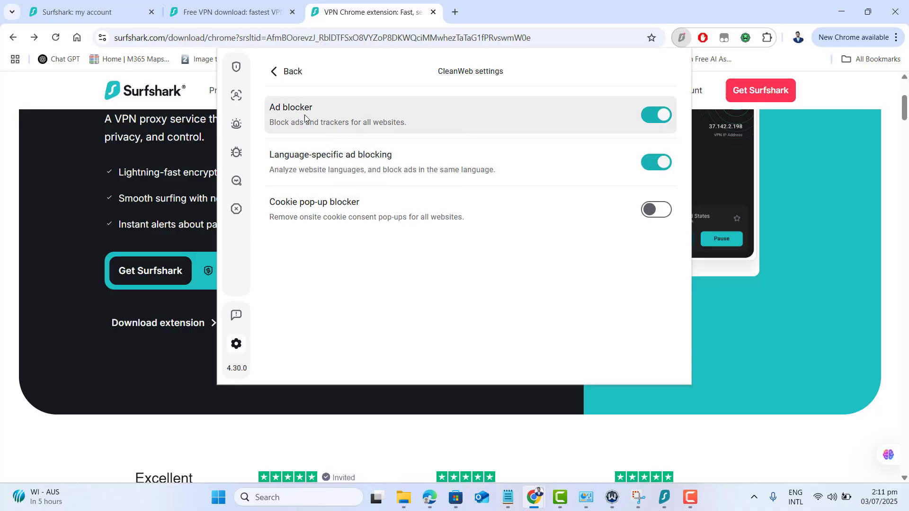
{"action": "left_click", "coordinate": [655, 114]}
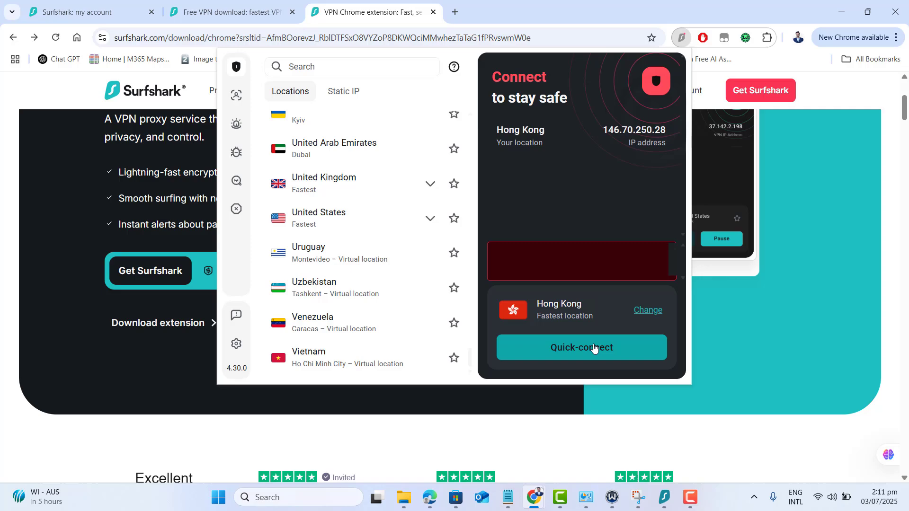
{"action": "left_click", "coordinate": [580, 347]}
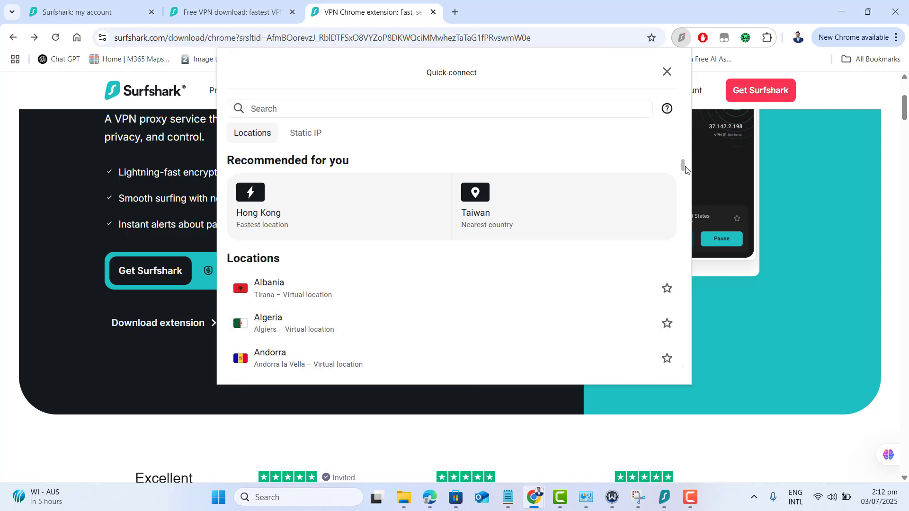
{"action": "scroll", "scroll_direction": "down", "scroll_amount": 3}
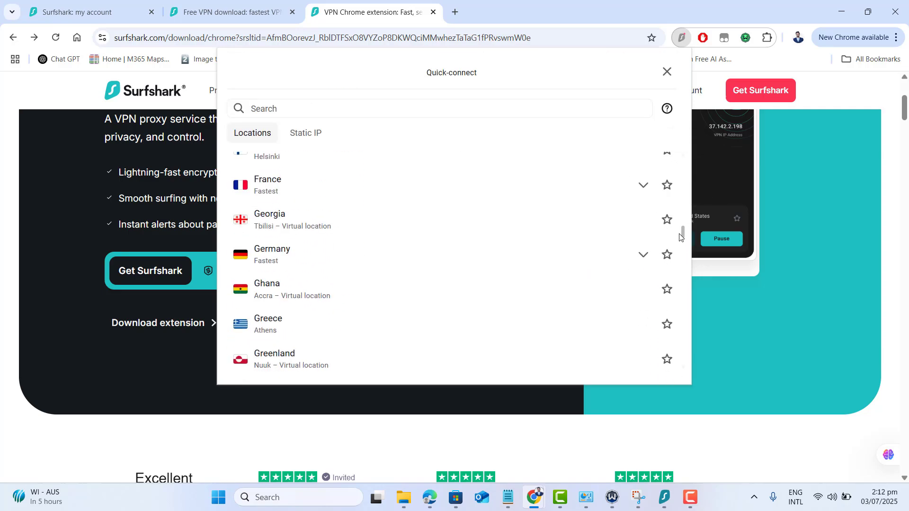
{"action": "type", "text": "s"}
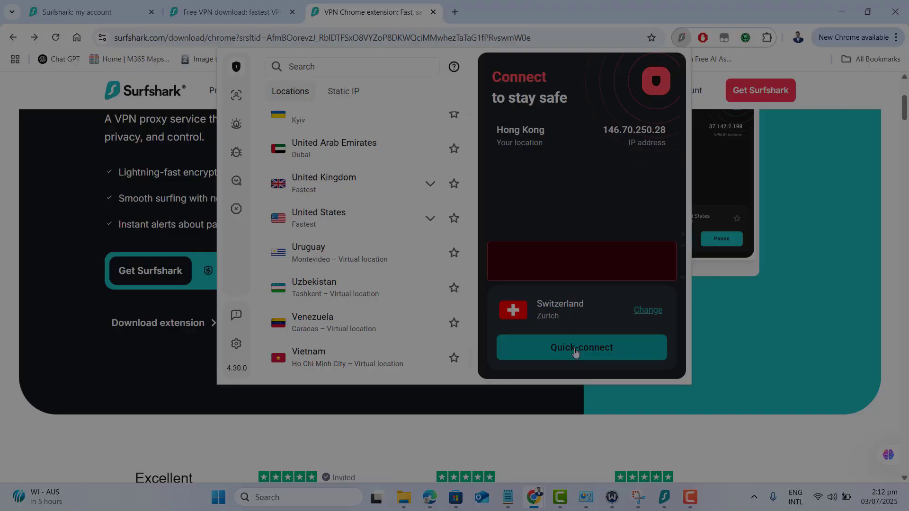
{"action": "type", "text": "windo"}
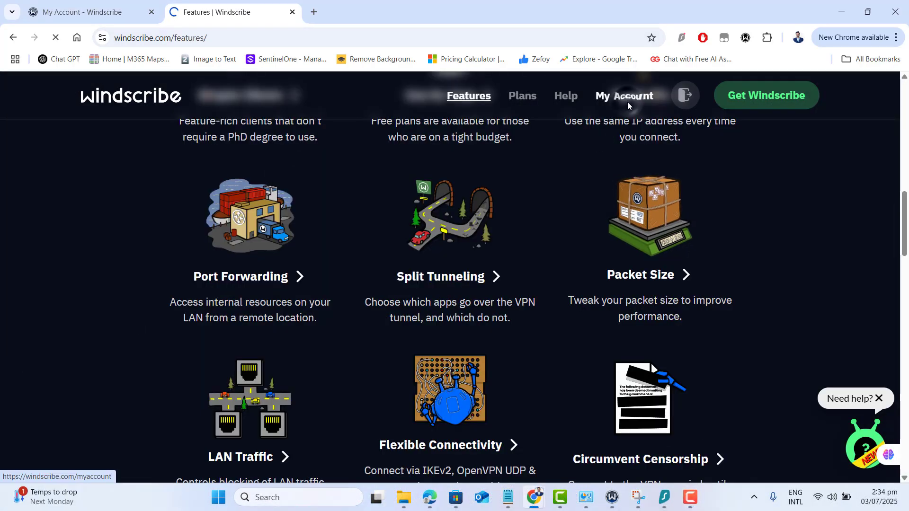
Show the Windscribe web account's R.O.B.E.R.T. block lists, all still allowing.
{"action": "left_click", "coordinate": [624, 96]}
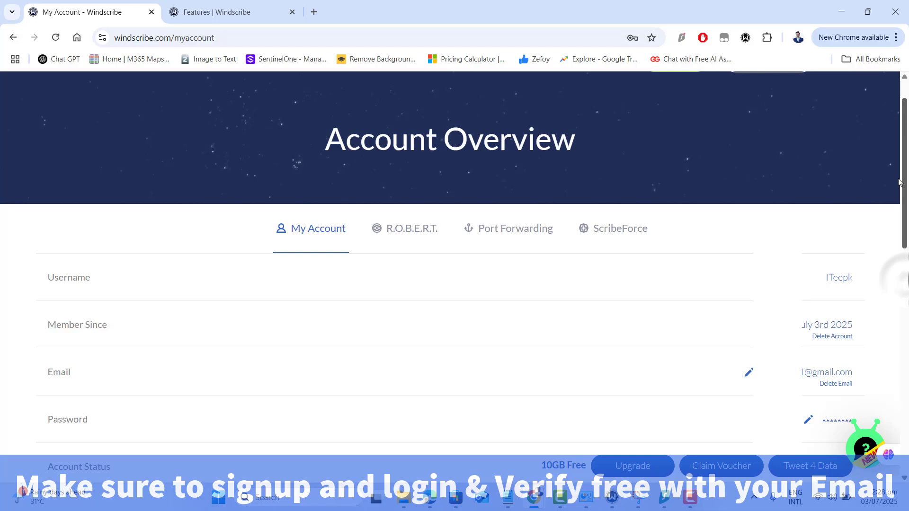
{"action": "left_click", "coordinate": [404, 228]}
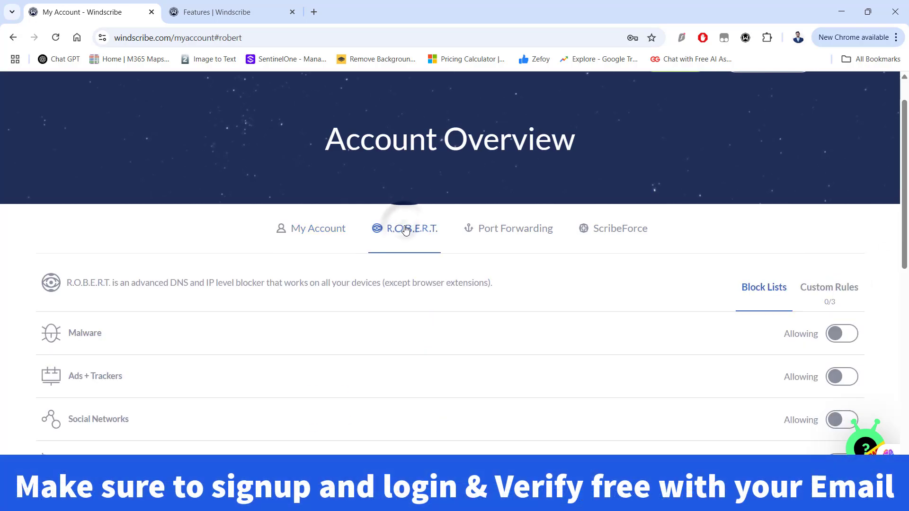
{"action": "scroll", "scroll_direction": "down", "scroll_amount": 3}
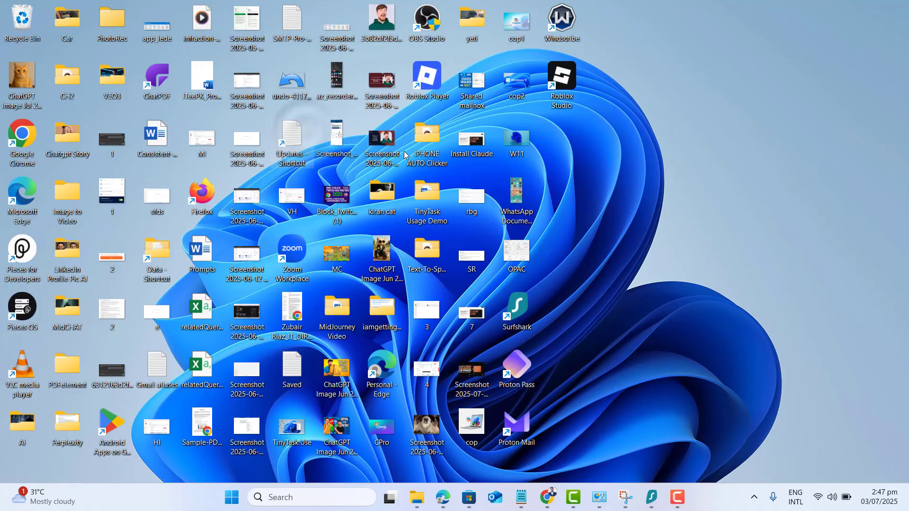
Switch on Malware and Ad + Trackers blocking in the Windscribe app's R.O.B.E.R.T. settings and check the web account.
{"action": "left_click", "coordinate": [690, 498]}
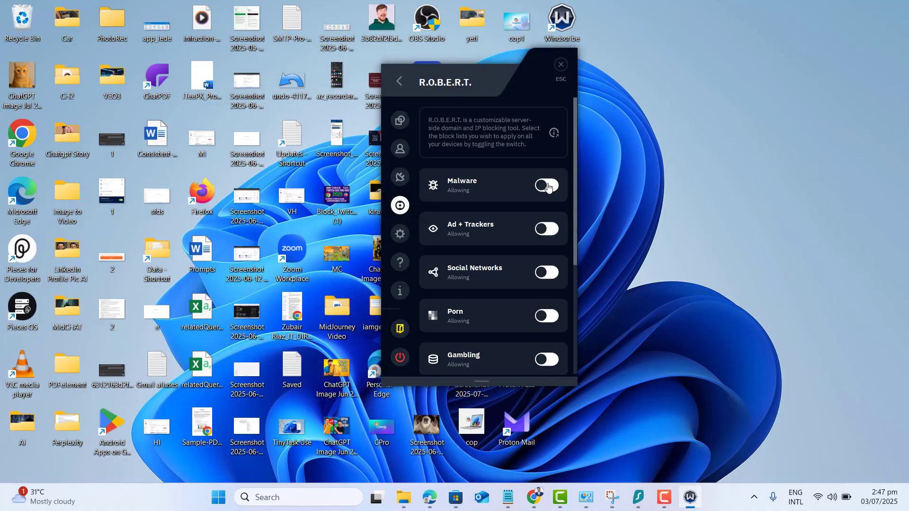
{"action": "left_click", "coordinate": [545, 185]}
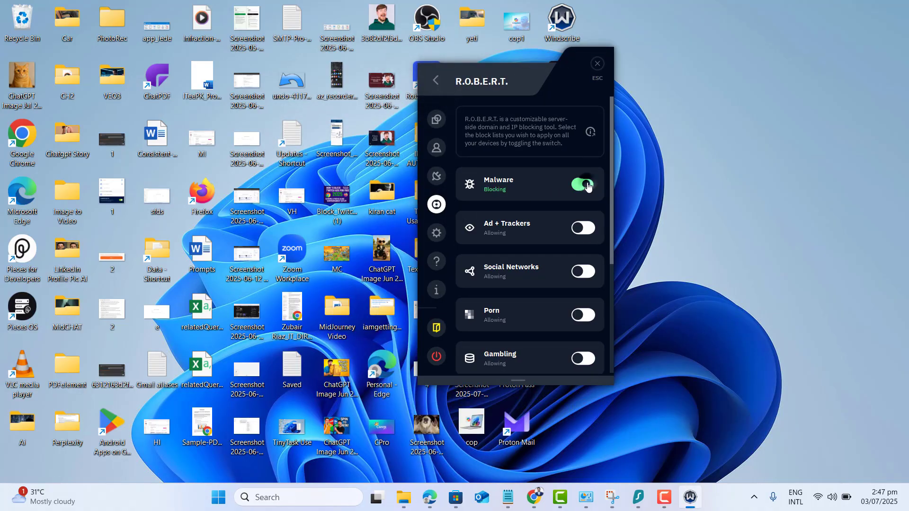
{"action": "left_click", "coordinate": [584, 227]}
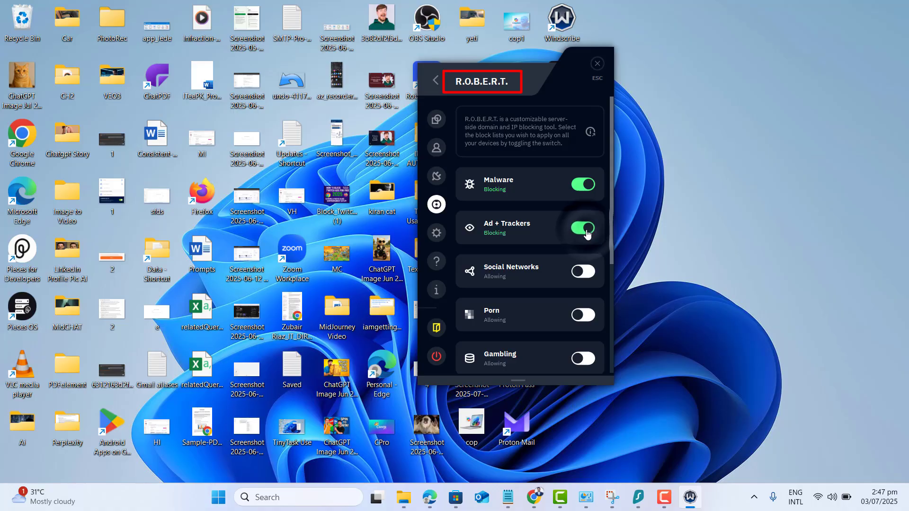
{"action": "left_click", "coordinate": [436, 233]}
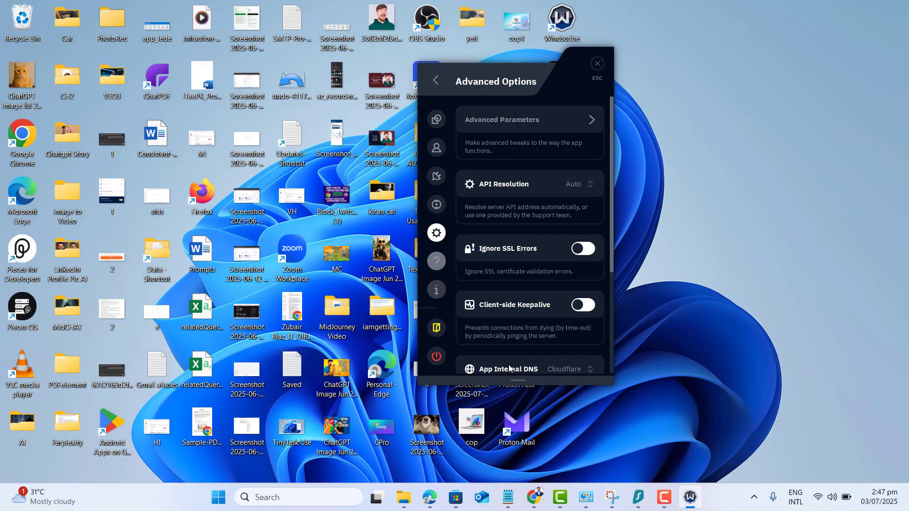
{"action": "left_click", "coordinate": [533, 497]}
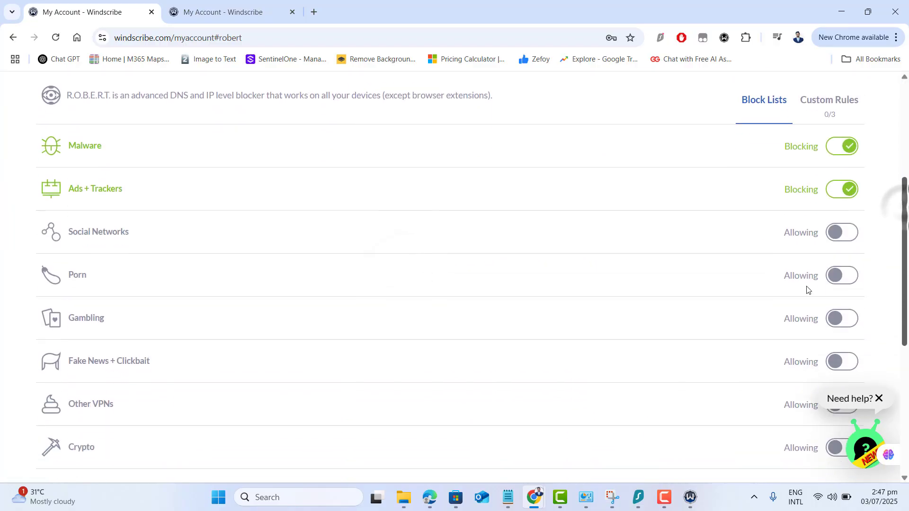
{"action": "mouse_move", "coordinate": [580, 463]}
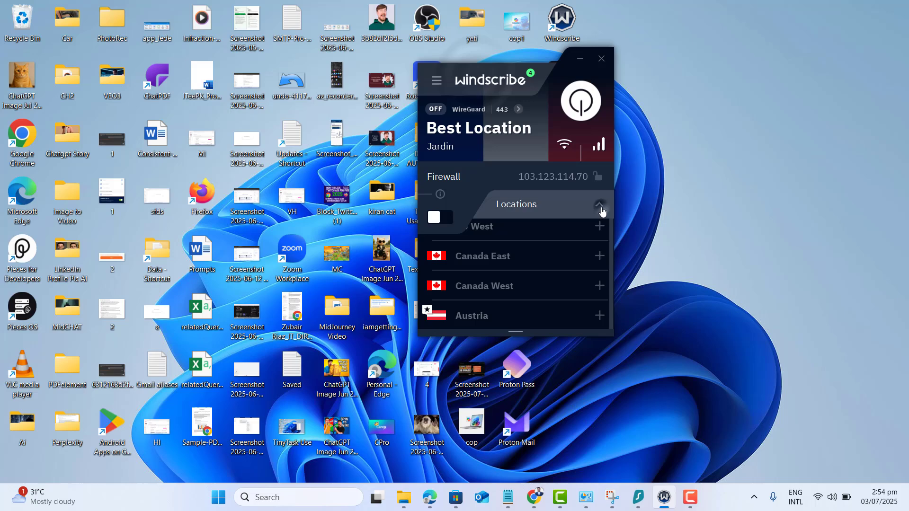
Browse the Windscribe locations list and expand Germany to show its Frankfurt servers.
{"action": "scroll", "scroll_direction": "down", "scroll_amount": 3}
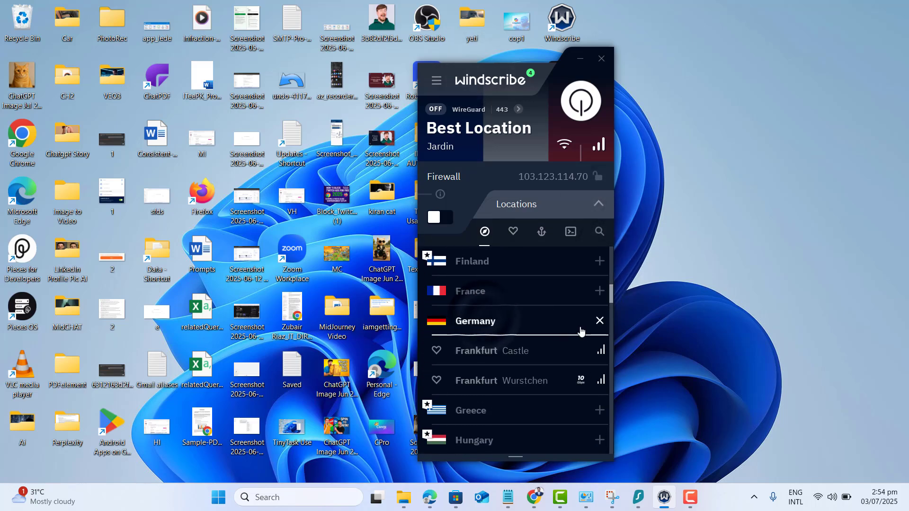
{"action": "left_click", "coordinate": [477, 351]}
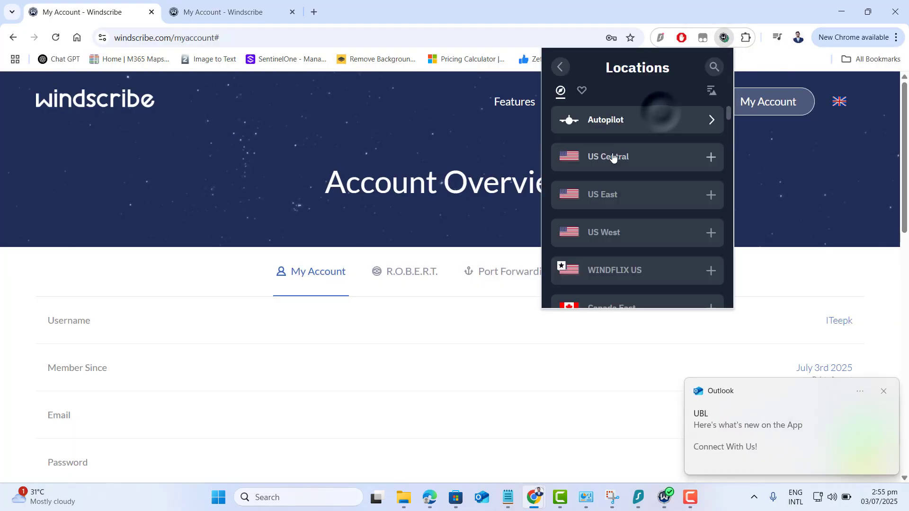
{"action": "scroll", "scroll_direction": "down", "scroll_amount": 3}
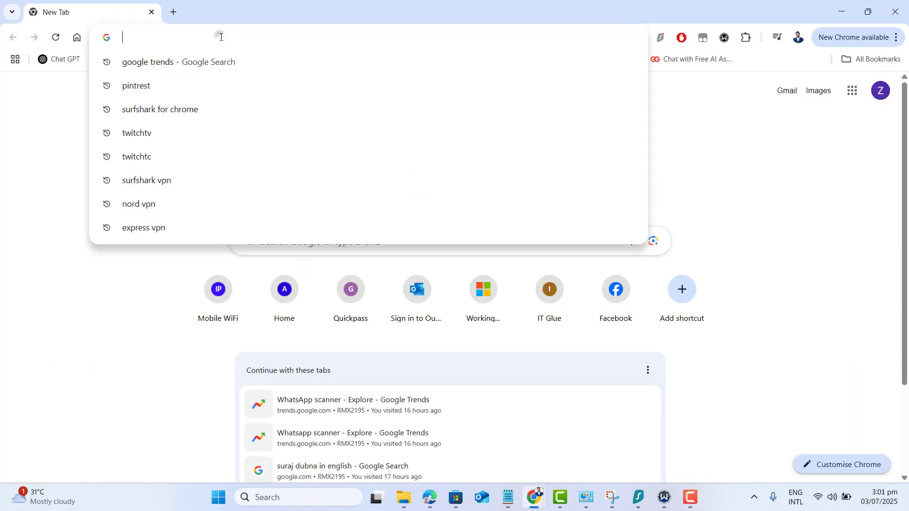
Google 'Windscribe extension for chrome' and reach its Chrome Web Store page showing it installed.
{"action": "type", "text": "Windscribe extension"}
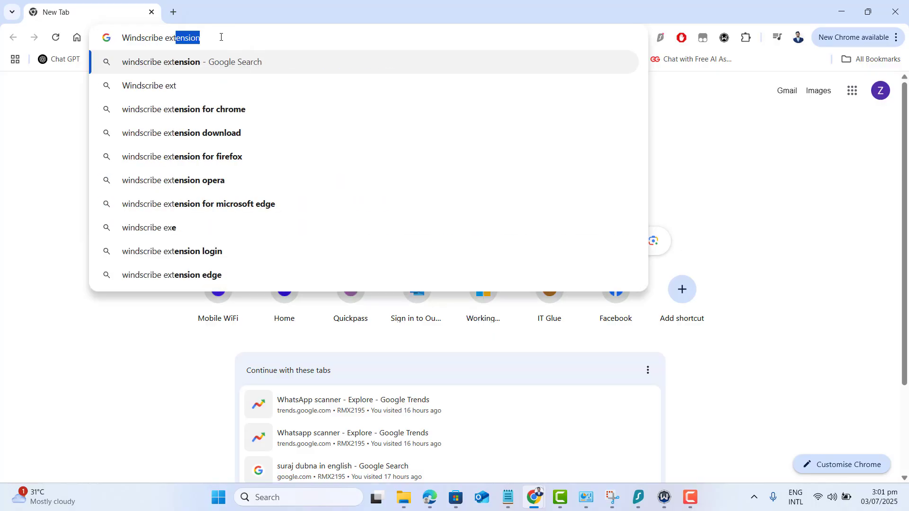
{"action": "left_click", "coordinate": [183, 109]}
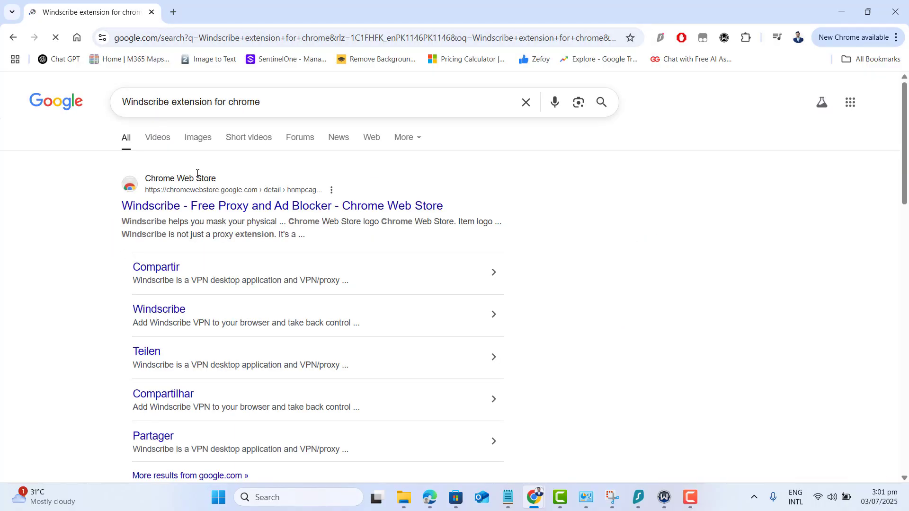
{"action": "left_click", "coordinate": [282, 206]}
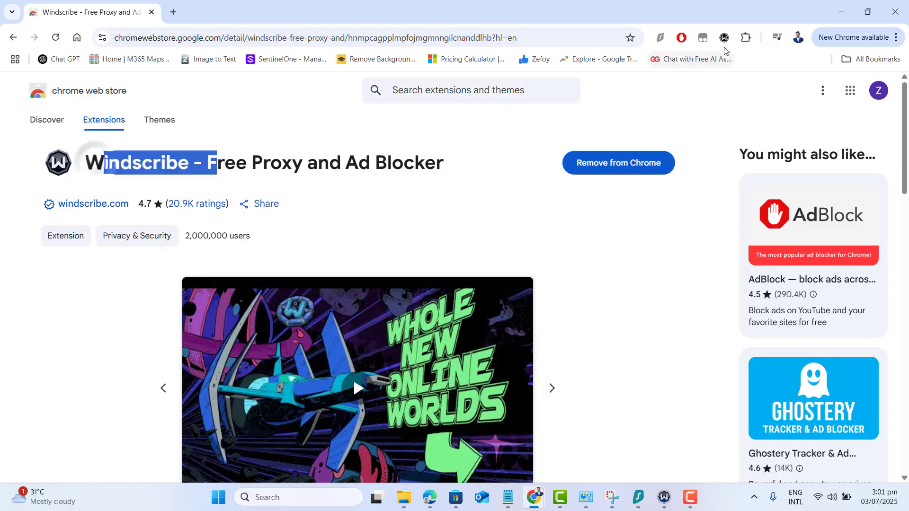
{"action": "left_click", "coordinate": [723, 38]}
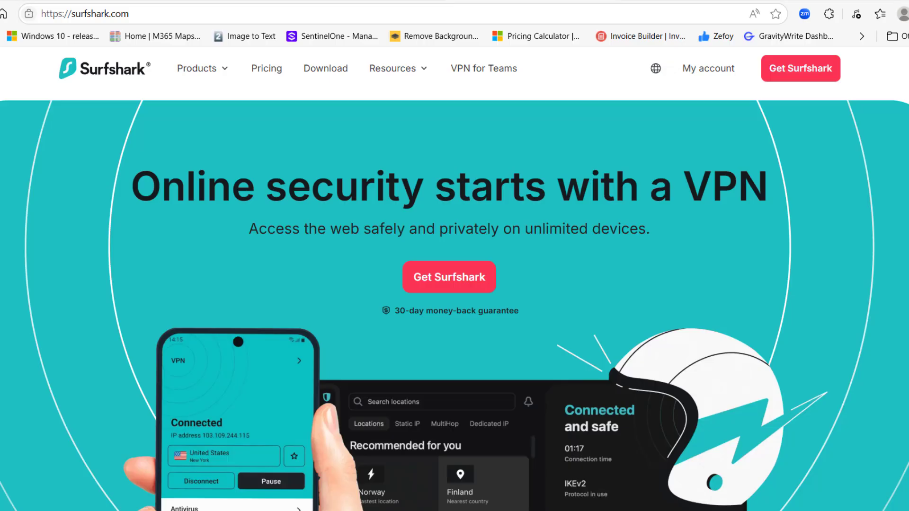
Search Bing for windscribe and review the free-versus-pro server locations table on windscribe.com's Plans page.
{"action": "scroll", "scroll_direction": "down", "scroll_amount": 3}
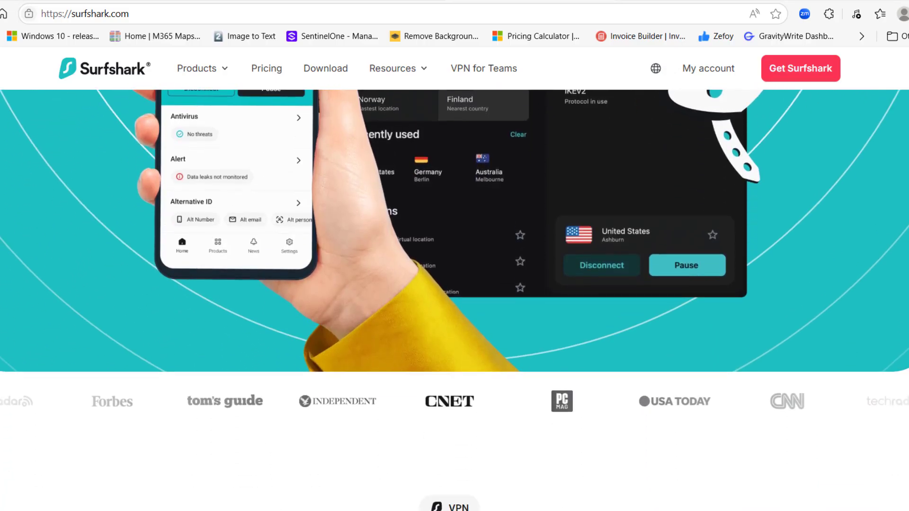
{"action": "scroll", "scroll_direction": "down", "scroll_amount": 3}
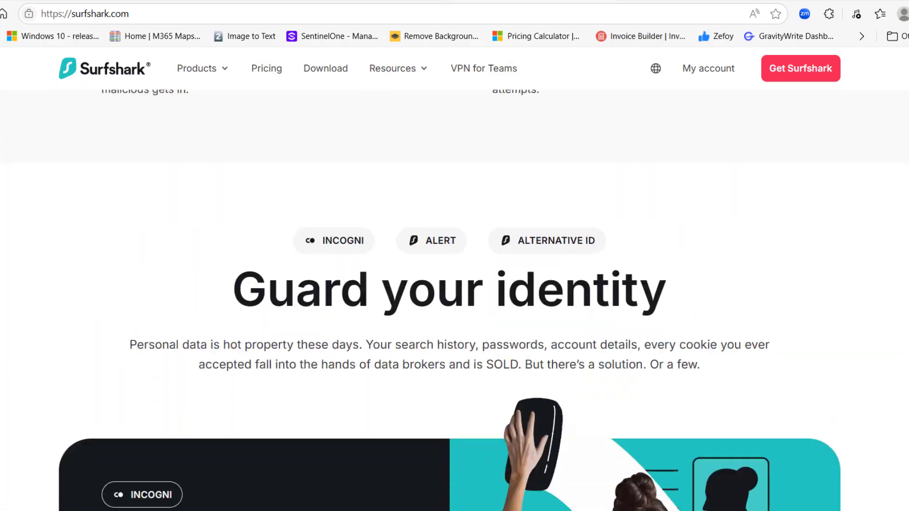
{"action": "scroll", "scroll_direction": "down", "scroll_amount": 3}
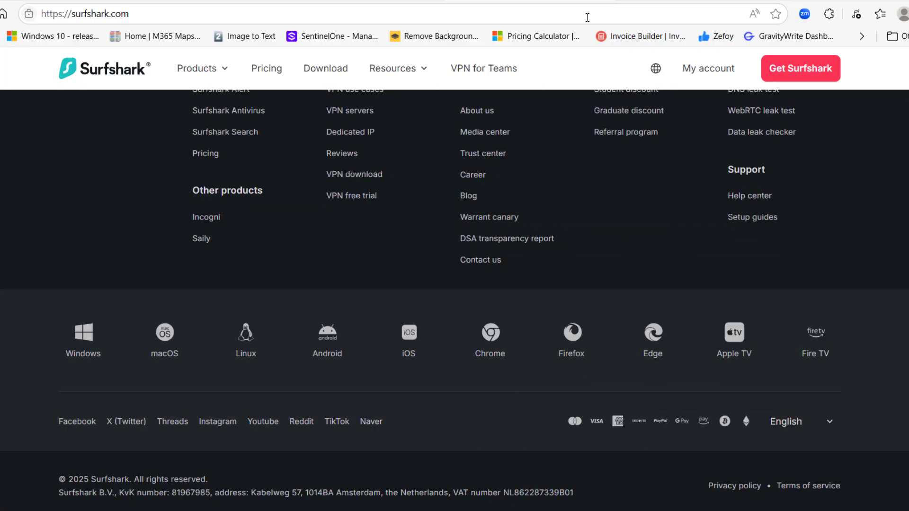
{"action": "type", "text": "wind"}
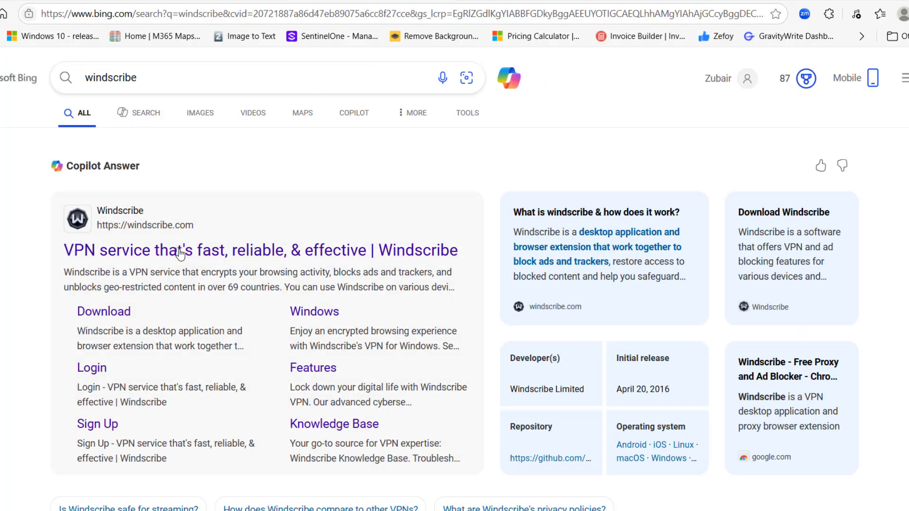
{"action": "left_click", "coordinate": [259, 250]}
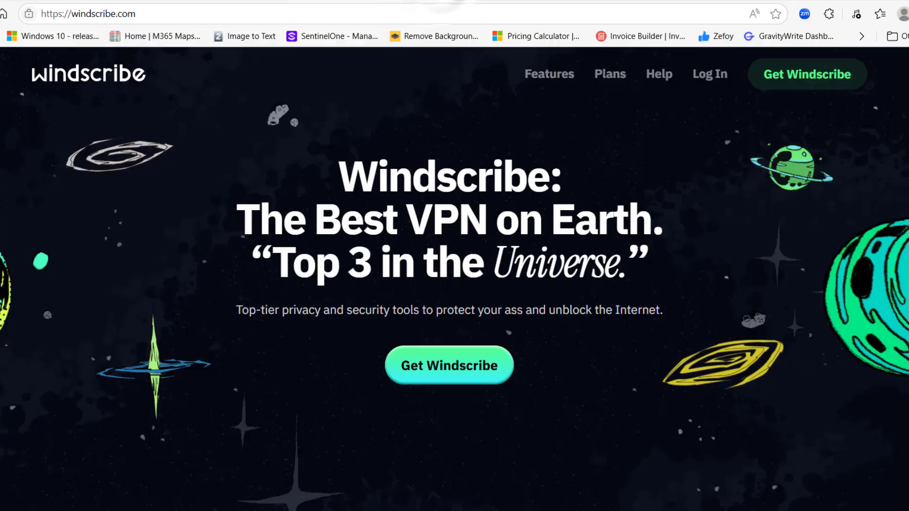
{"action": "left_click", "coordinate": [449, 365]}
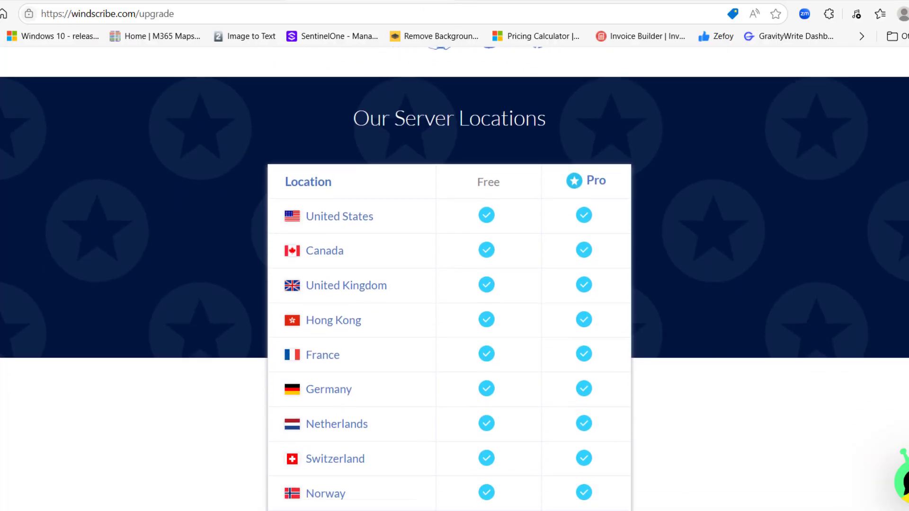
{"action": "scroll", "scroll_direction": "down", "scroll_amount": 3}
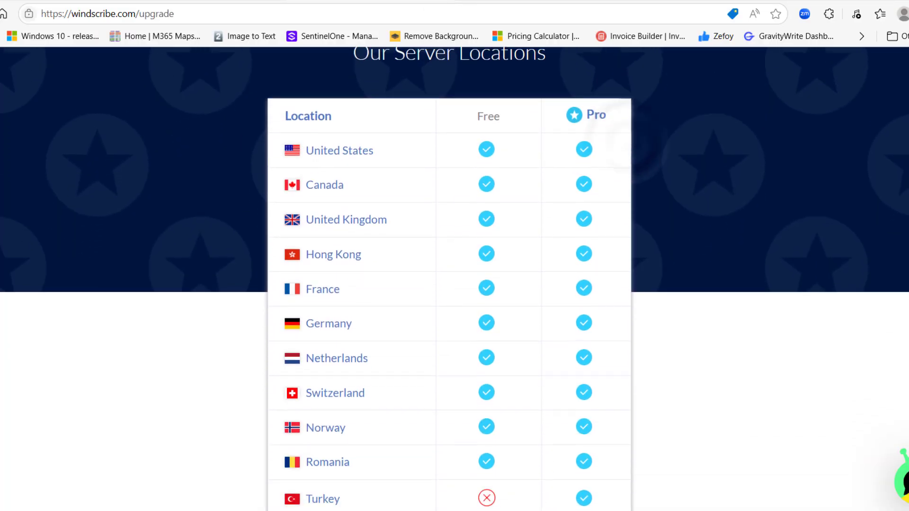
{"action": "scroll", "scroll_direction": "down", "scroll_amount": 3}
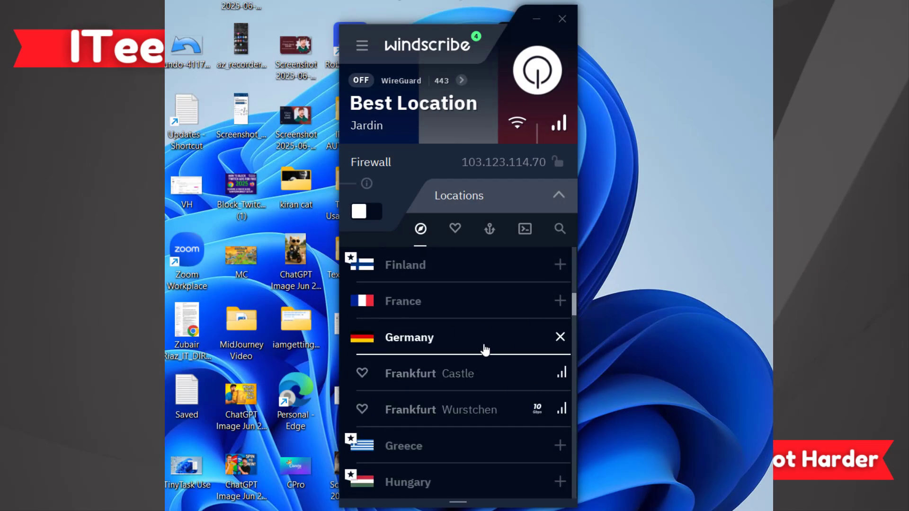
Connect the Windscribe app to the Frankfurt Castle server in Germany.
{"action": "left_click", "coordinate": [410, 373]}
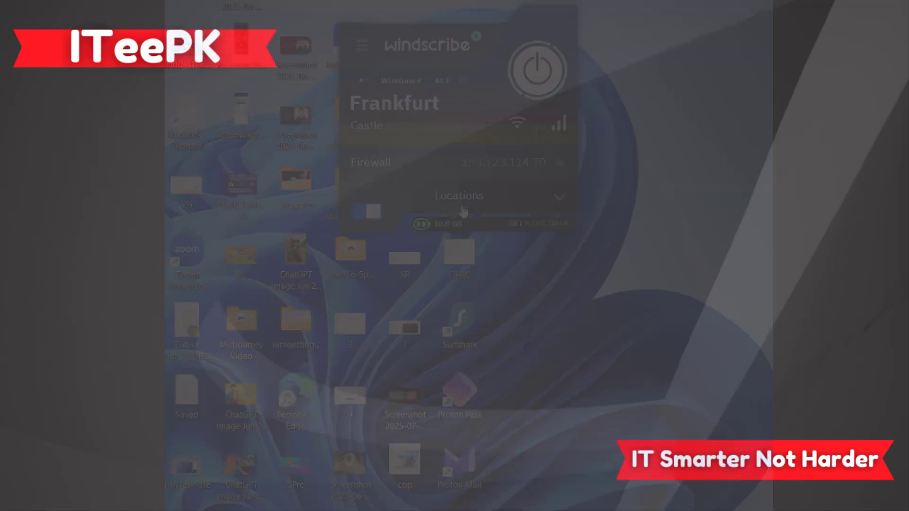